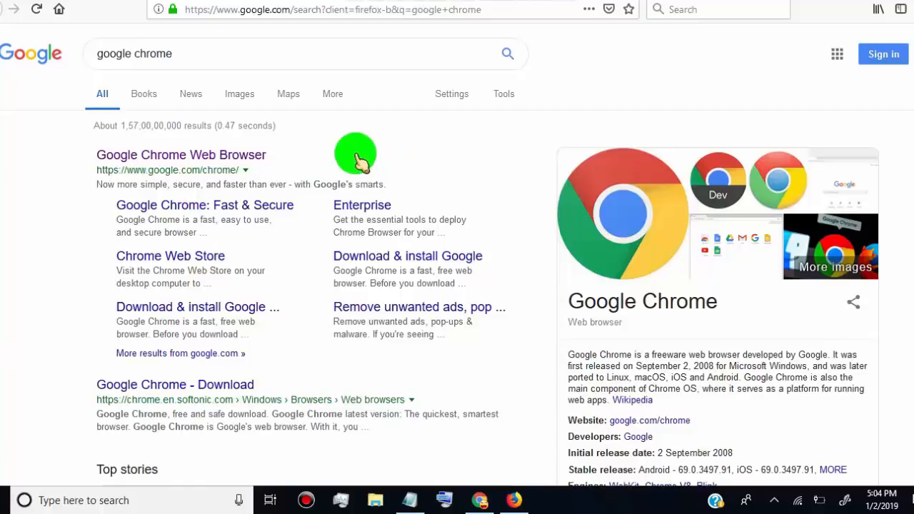
Go from the search results to the official Google Chrome page and scroll it.
{"action": "left_click", "coordinate": [180, 154]}
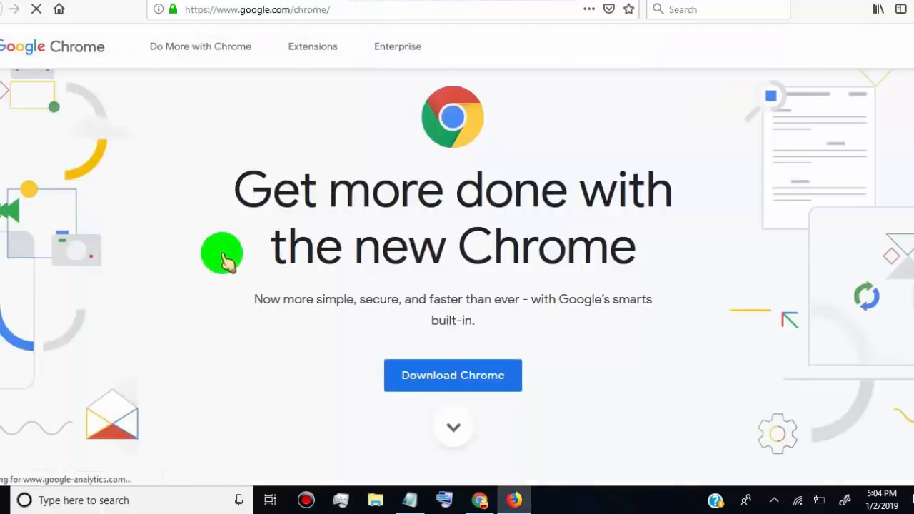
{"action": "scroll", "scroll_direction": "down", "scroll_amount": 3}
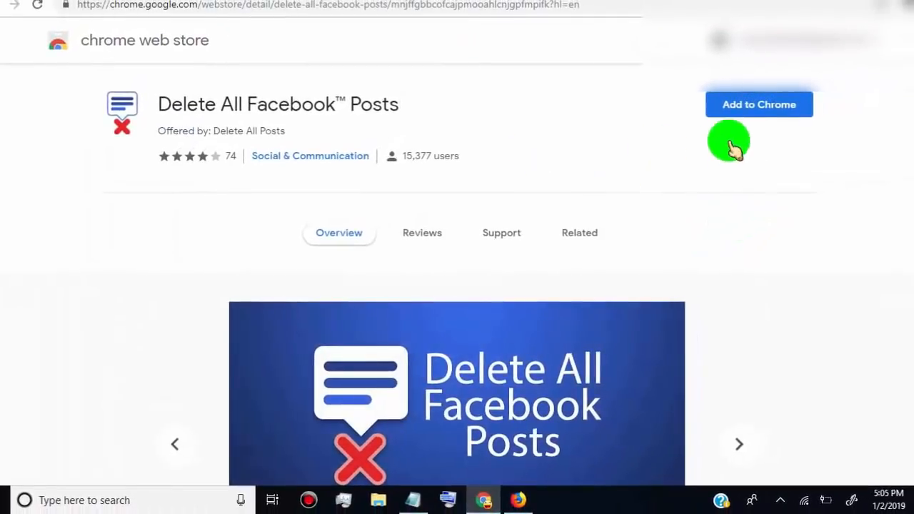
Add the Delete All Facebook Posts extension to Chrome, confirming its permissions and dismissing the notice.
{"action": "scroll", "scroll_direction": "down", "scroll_amount": 3}
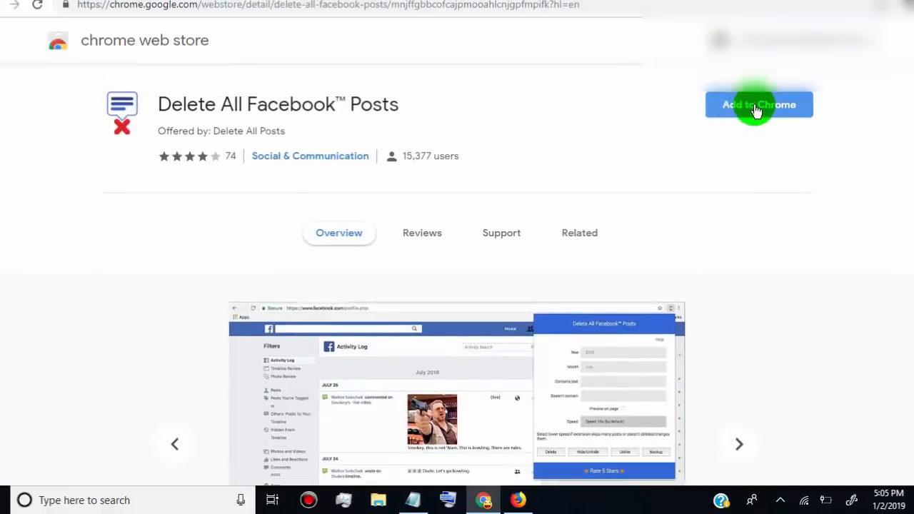
{"action": "left_click", "coordinate": [759, 104]}
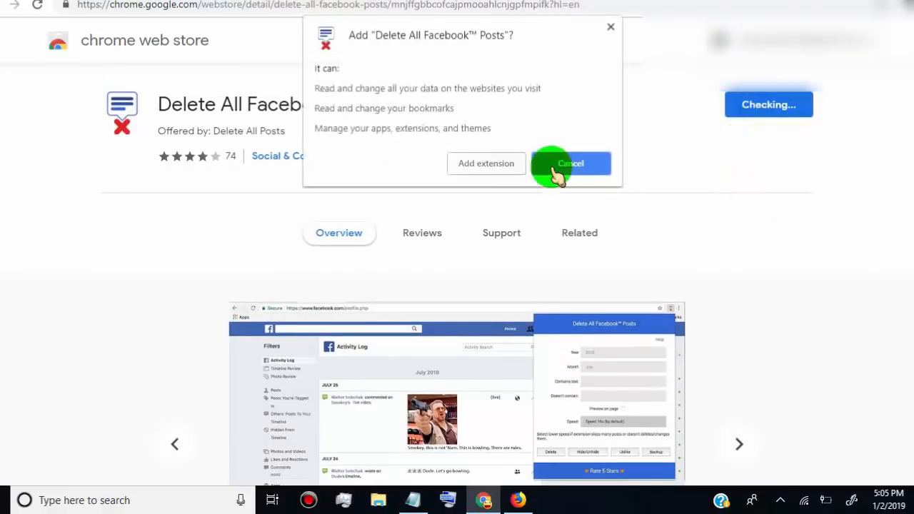
{"action": "left_click", "coordinate": [571, 163]}
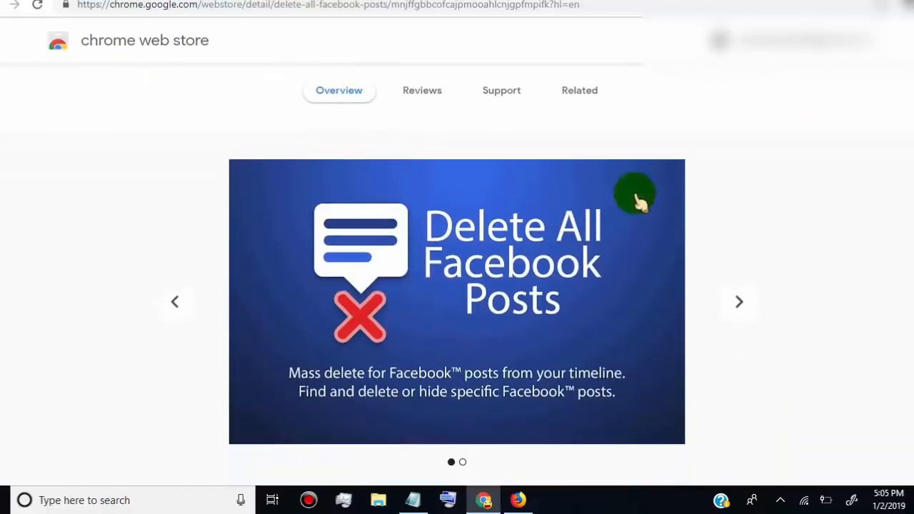
{"action": "mouse_move", "coordinate": [716, 177]}
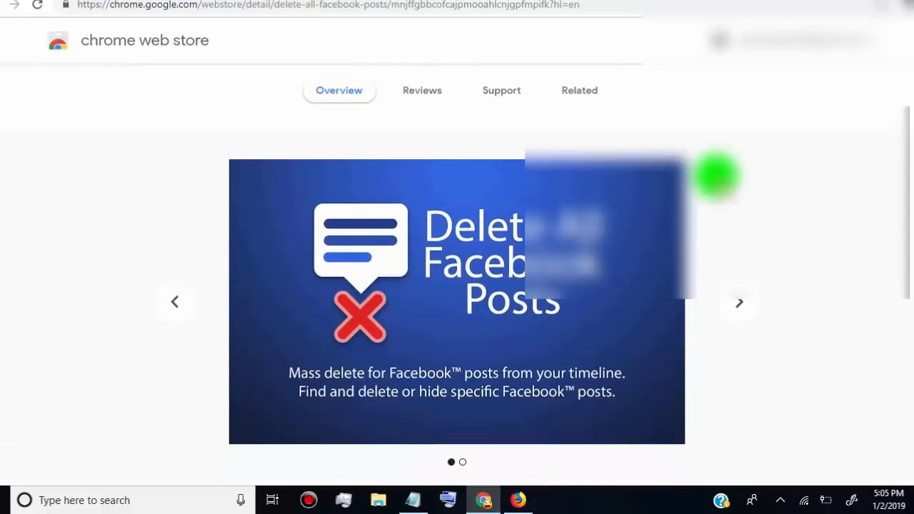
{"action": "left_click", "coordinate": [580, 90]}
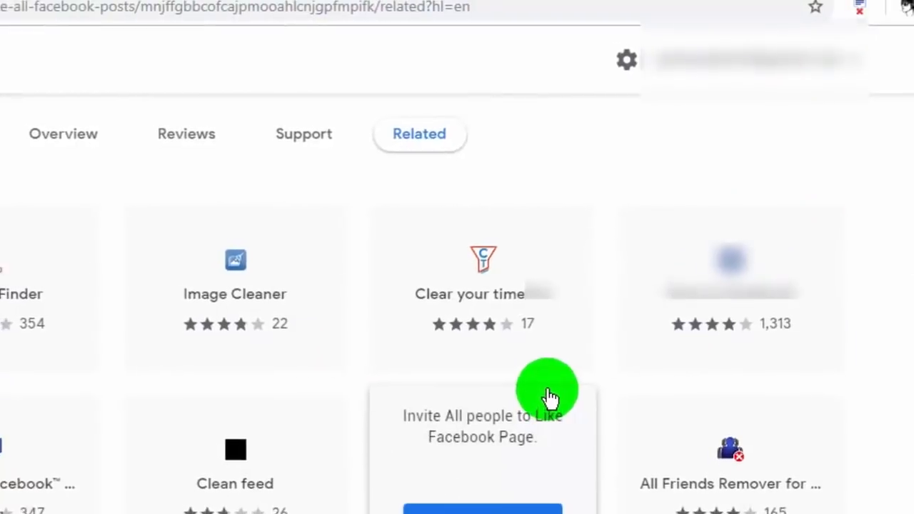
{"action": "scroll", "scroll_direction": "up", "scroll_amount": 3}
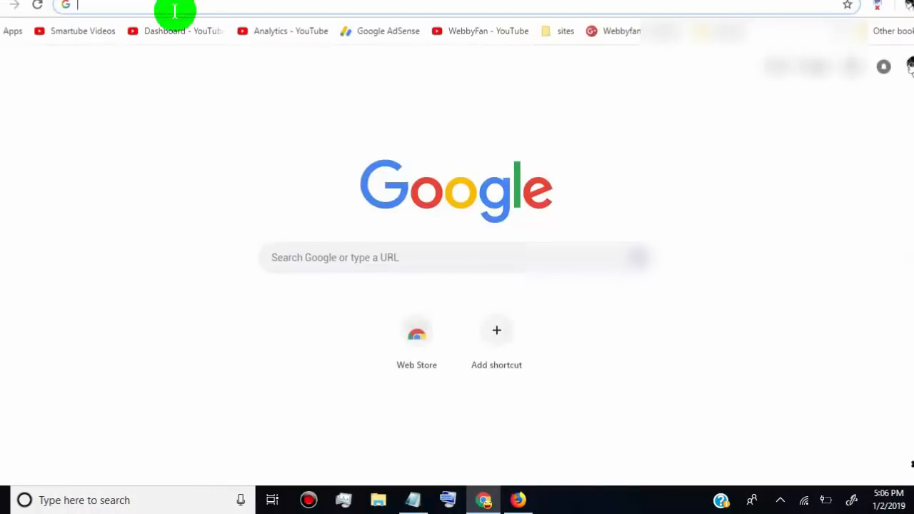
Go to facebook.com and send the Delete All Facebook Posts extension to the activity log.
{"action": "type", "text": "facebook.com"}
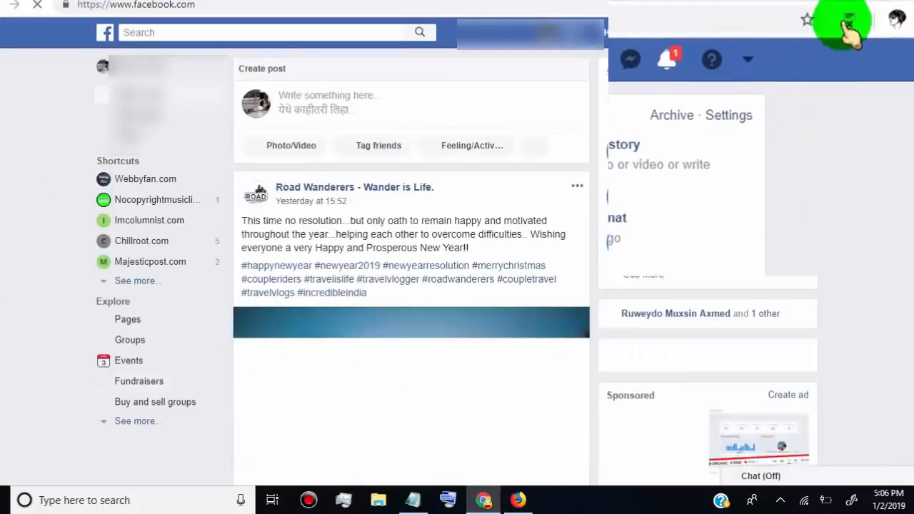
{"action": "mouse_move", "coordinate": [821, 40]}
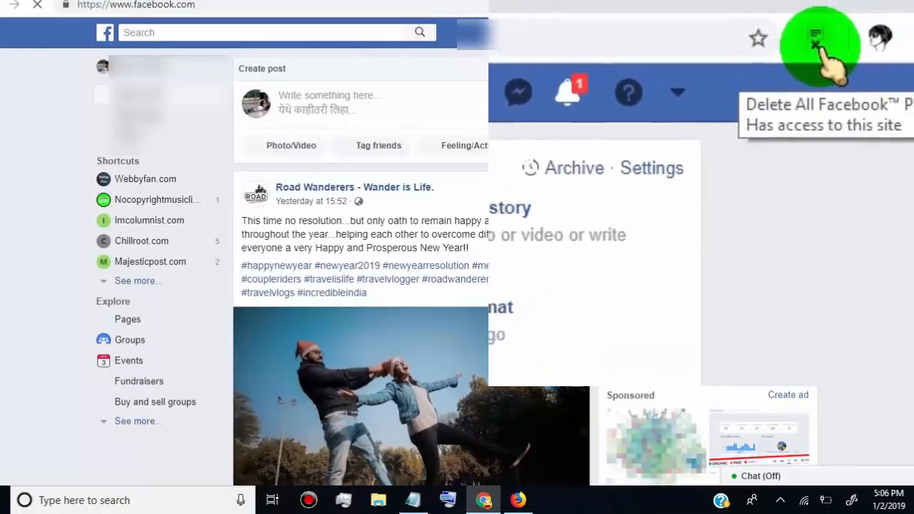
{"action": "left_click", "coordinate": [816, 37]}
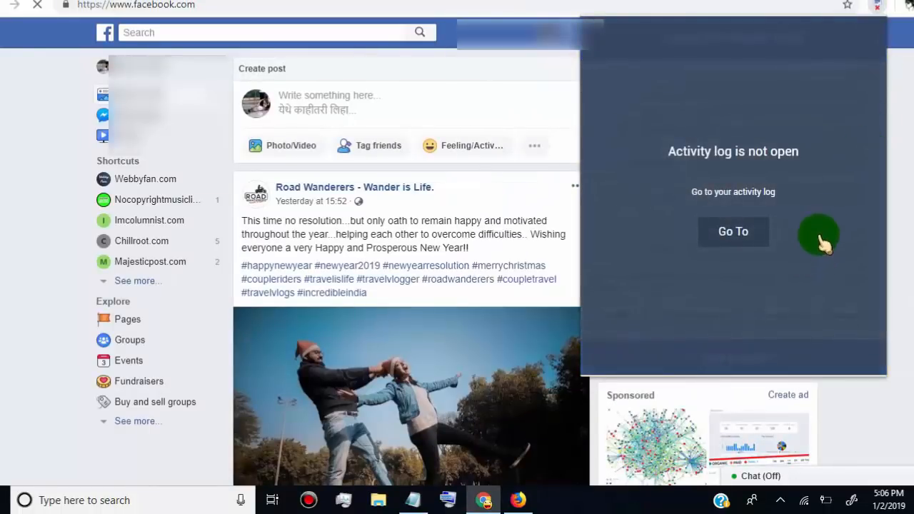
{"action": "mouse_move", "coordinate": [785, 174]}
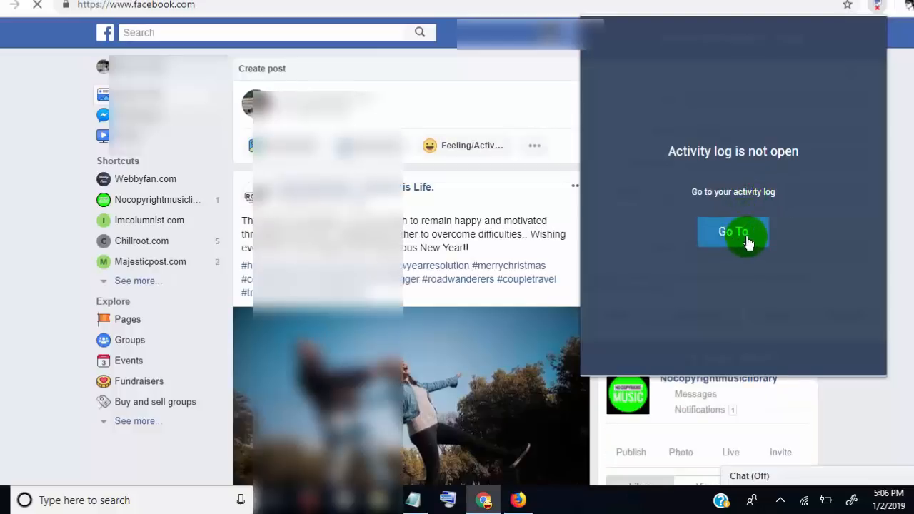
{"action": "left_click", "coordinate": [733, 231]}
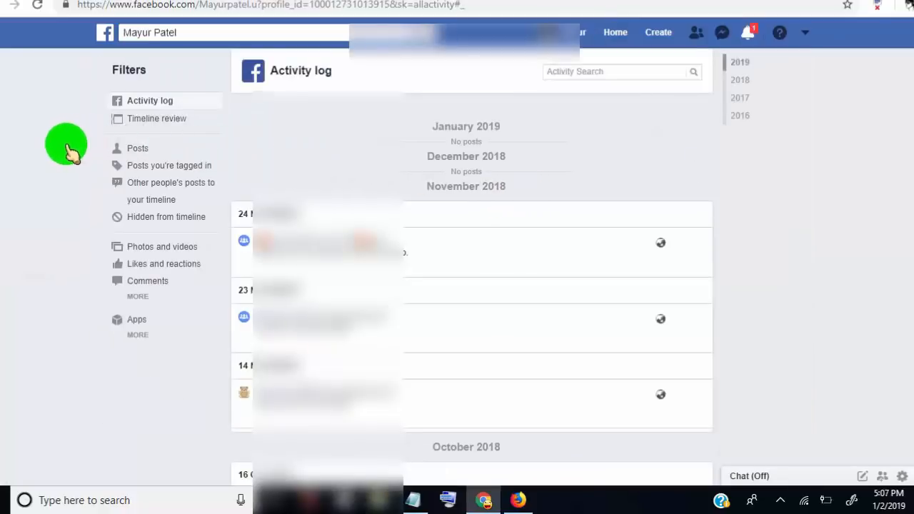
{"action": "mouse_move", "coordinate": [177, 147]}
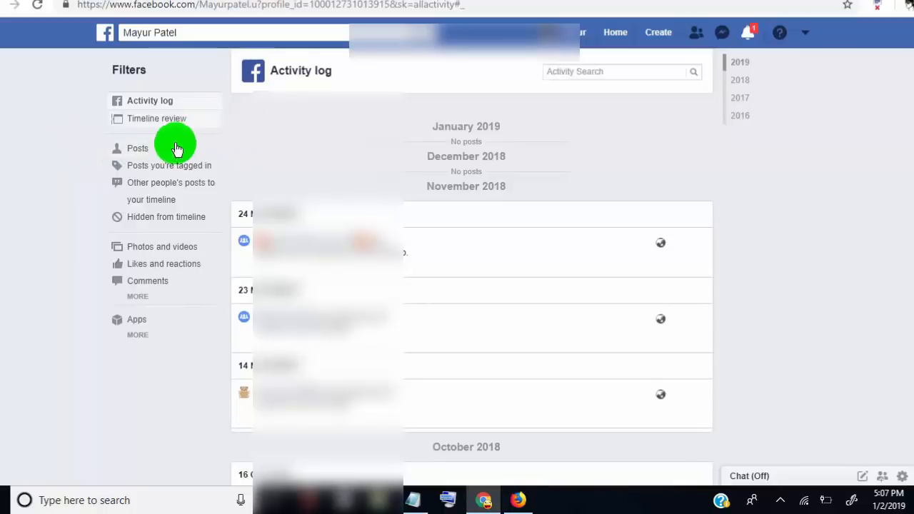
{"action": "mouse_move", "coordinate": [137, 147]}
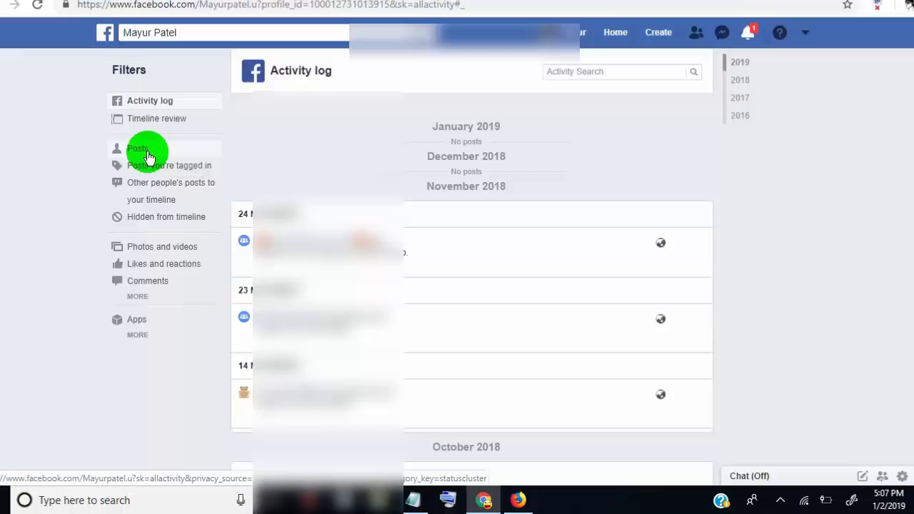
Filter the activity log to only the profile's own Posts and scroll through them.
{"action": "left_click", "coordinate": [137, 147]}
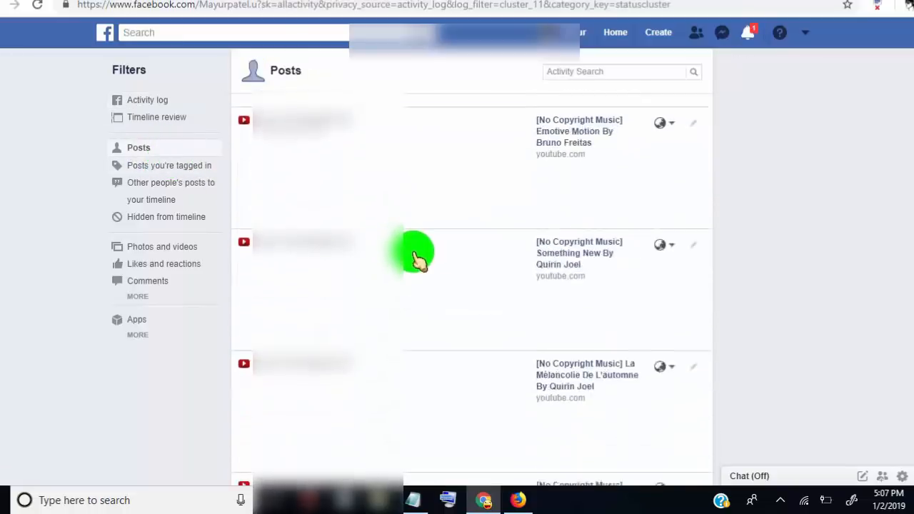
{"action": "scroll", "scroll_direction": "down", "scroll_amount": 3}
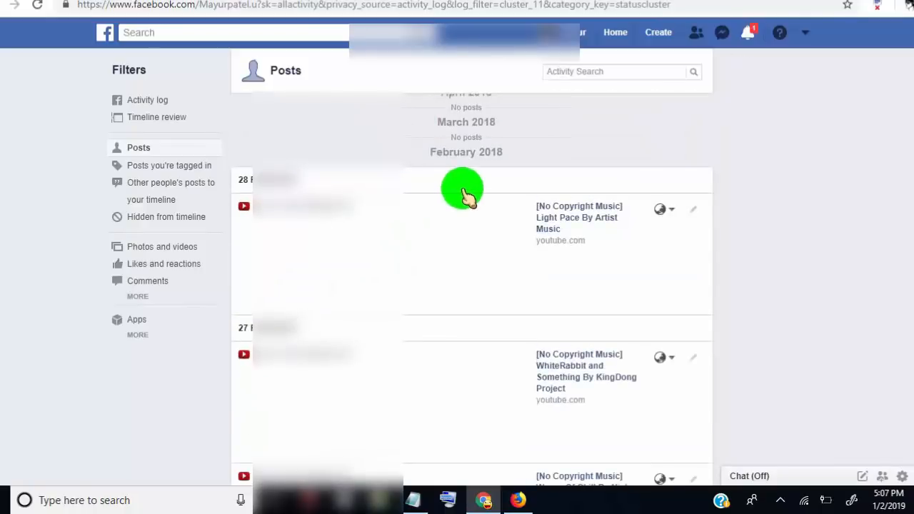
{"action": "mouse_move", "coordinate": [864, 55]}
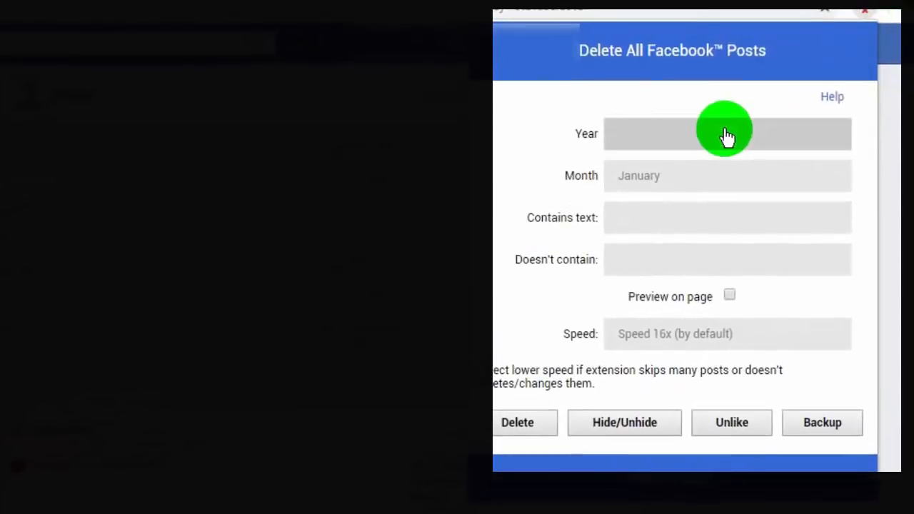
Target posts from all years and all months in the extension's filter.
{"action": "left_click", "coordinate": [727, 134]}
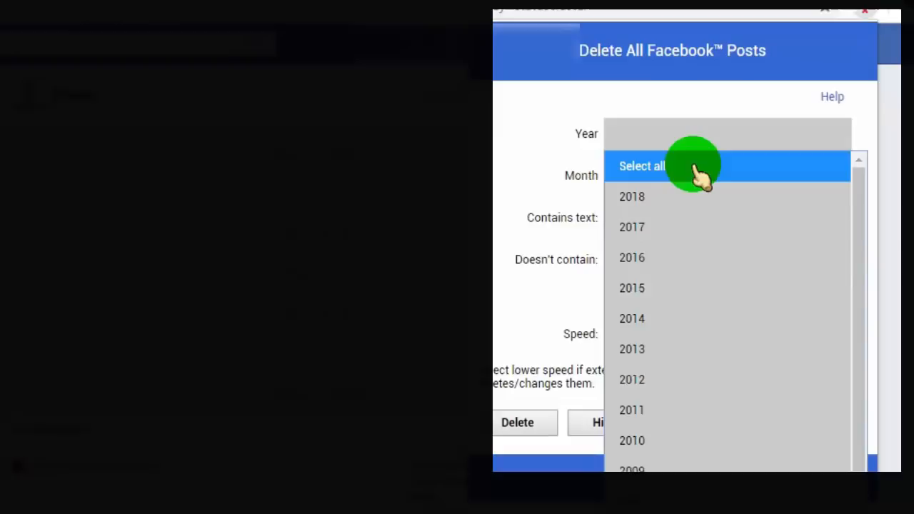
{"action": "left_click", "coordinate": [641, 165]}
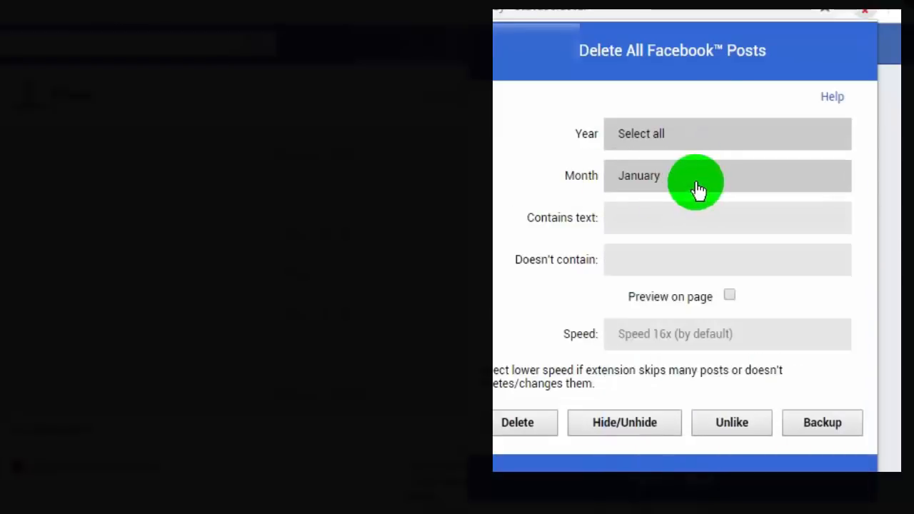
{"action": "left_click", "coordinate": [727, 176]}
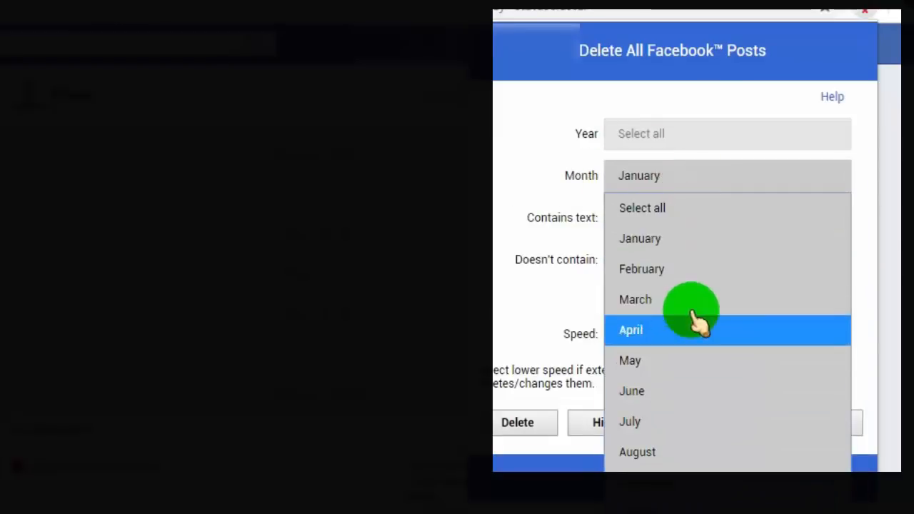
{"action": "mouse_move", "coordinate": [714, 209]}
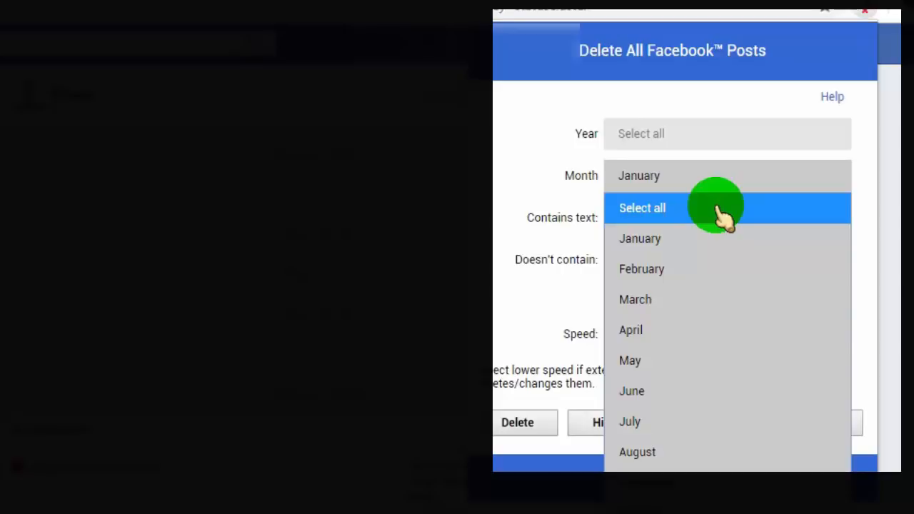
{"action": "left_click", "coordinate": [641, 209]}
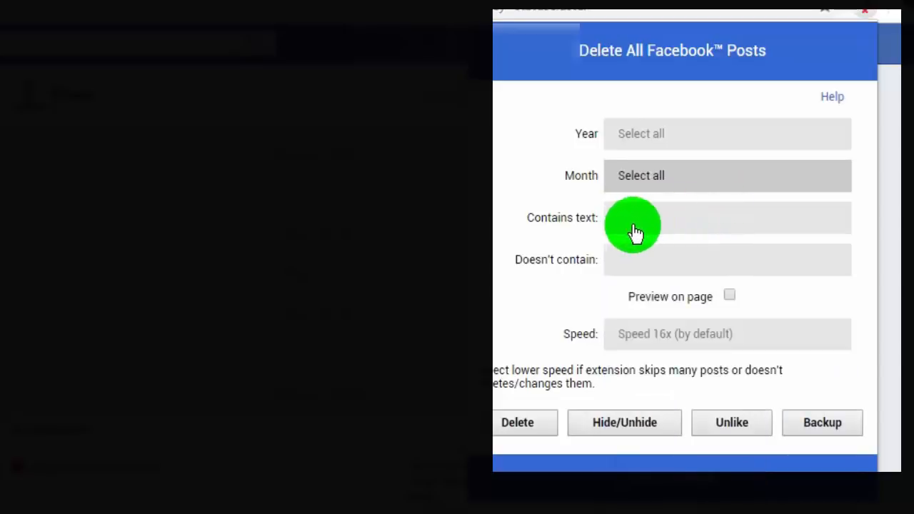
{"action": "mouse_move", "coordinate": [644, 229]}
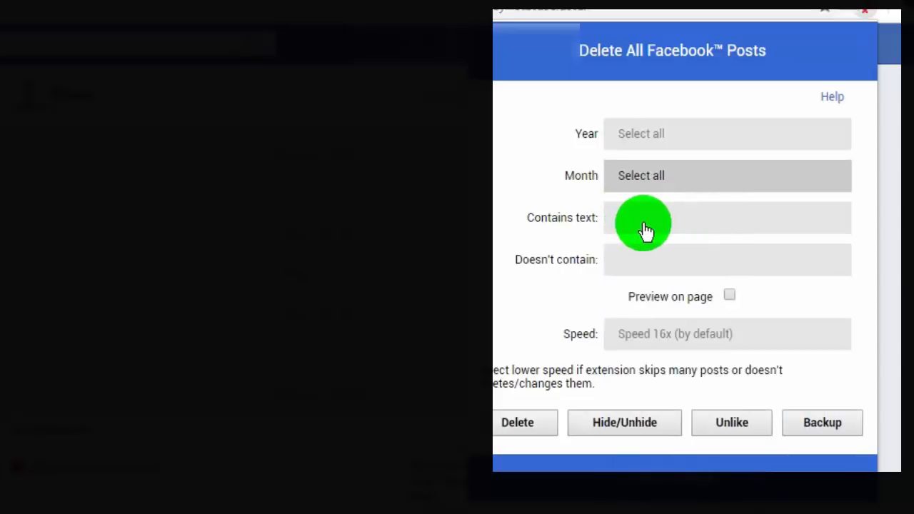
{"action": "mouse_move", "coordinate": [606, 256]}
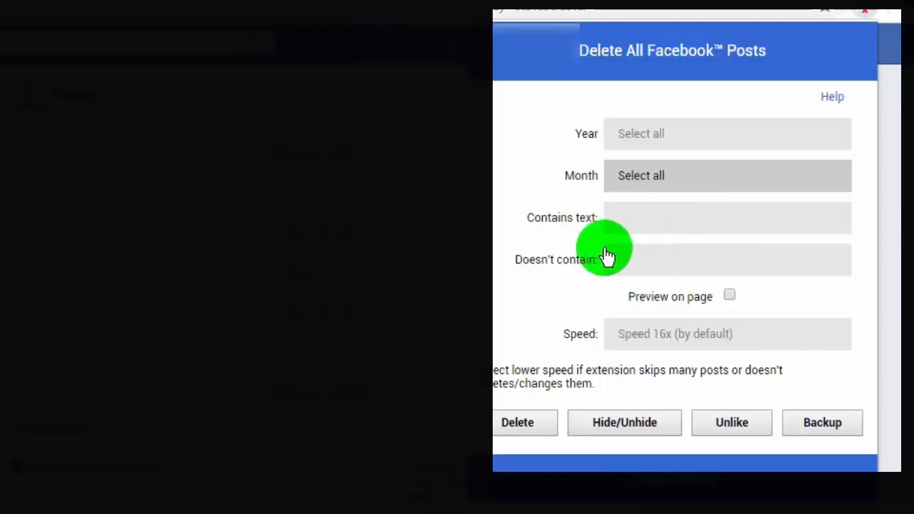
{"action": "mouse_move", "coordinate": [725, 334]}
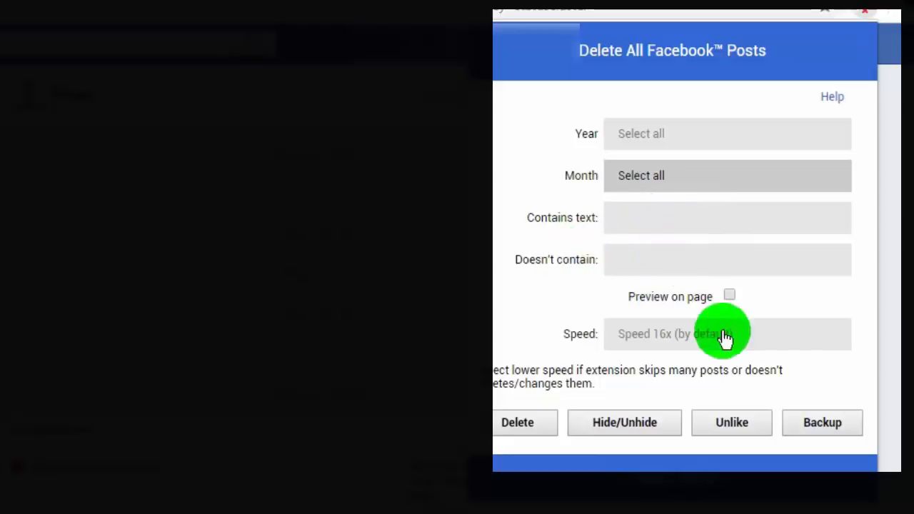
Turn on 'Preview on page' and keep the default 16x deletion speed.
{"action": "left_click", "coordinate": [729, 294]}
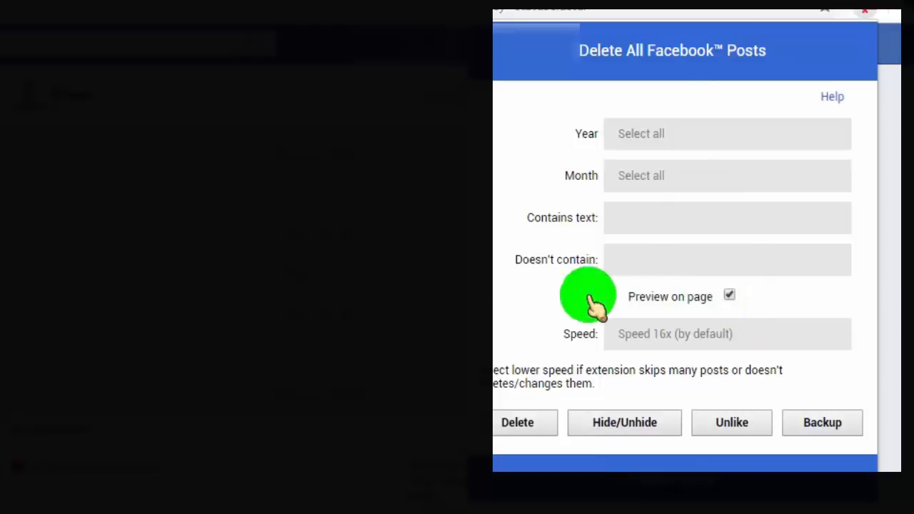
{"action": "mouse_move", "coordinate": [507, 311]}
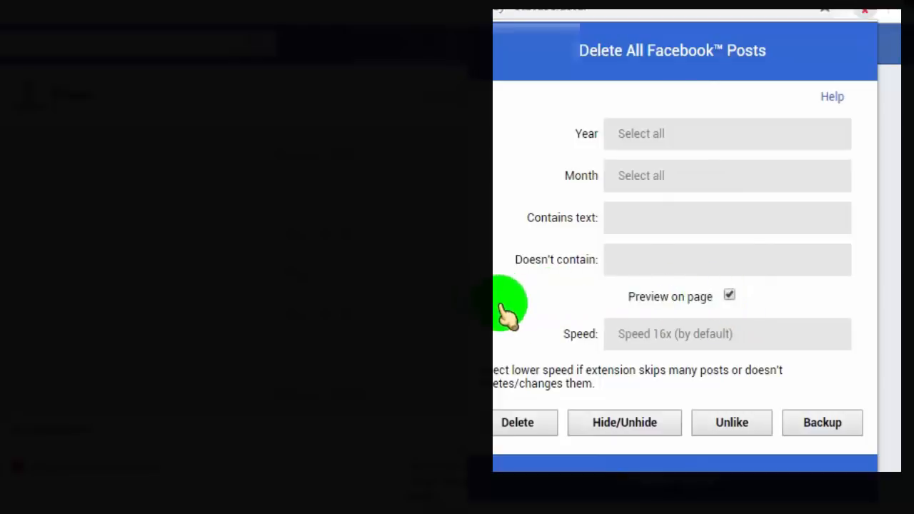
{"action": "left_click", "coordinate": [726, 334]}
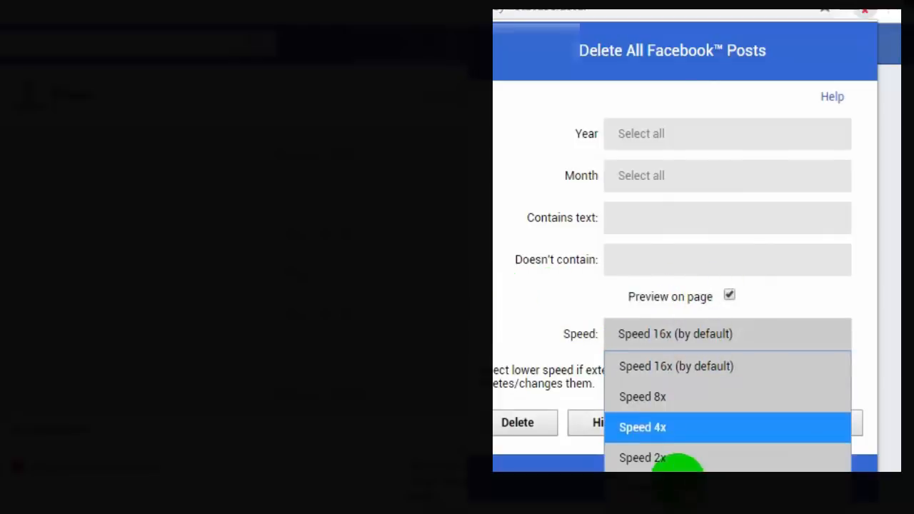
{"action": "mouse_move", "coordinate": [677, 365]}
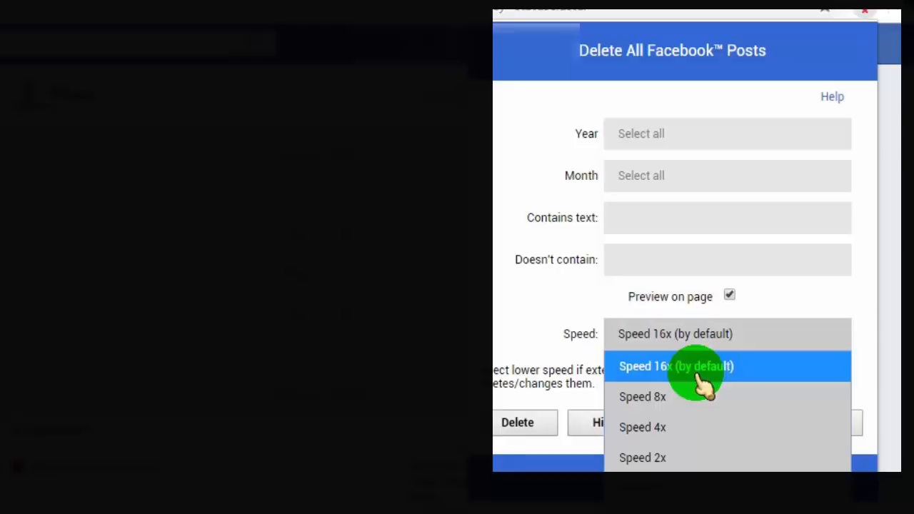
{"action": "mouse_move", "coordinate": [685, 427]}
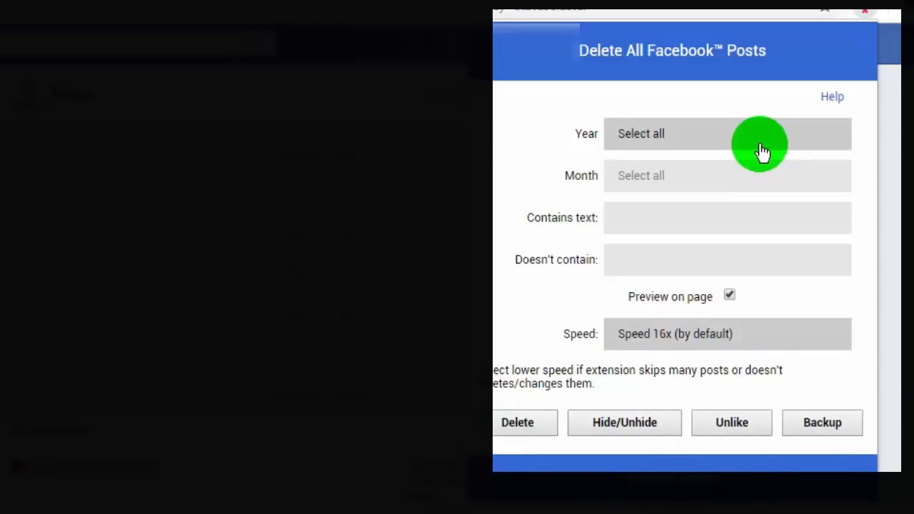
Limit the deletion filter to posts from February 2018.
{"action": "left_click", "coordinate": [714, 134]}
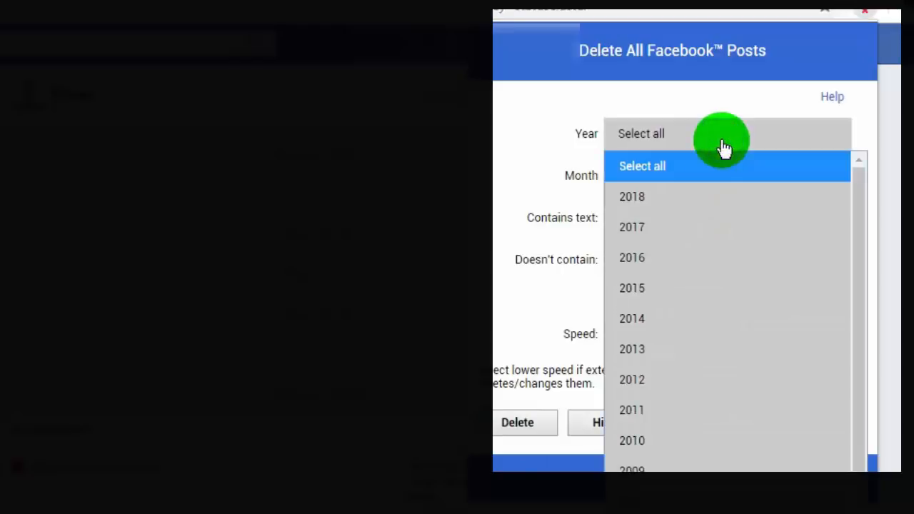
{"action": "left_click", "coordinate": [631, 197]}
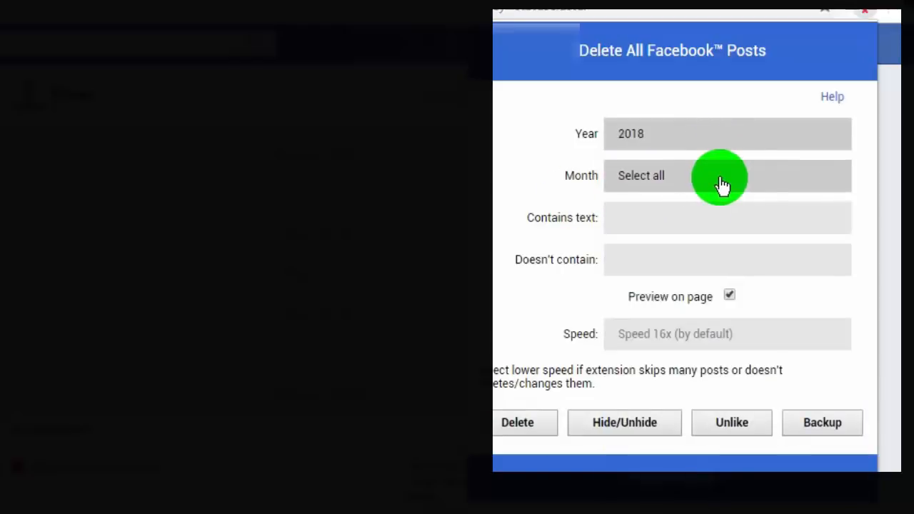
{"action": "left_click", "coordinate": [726, 176]}
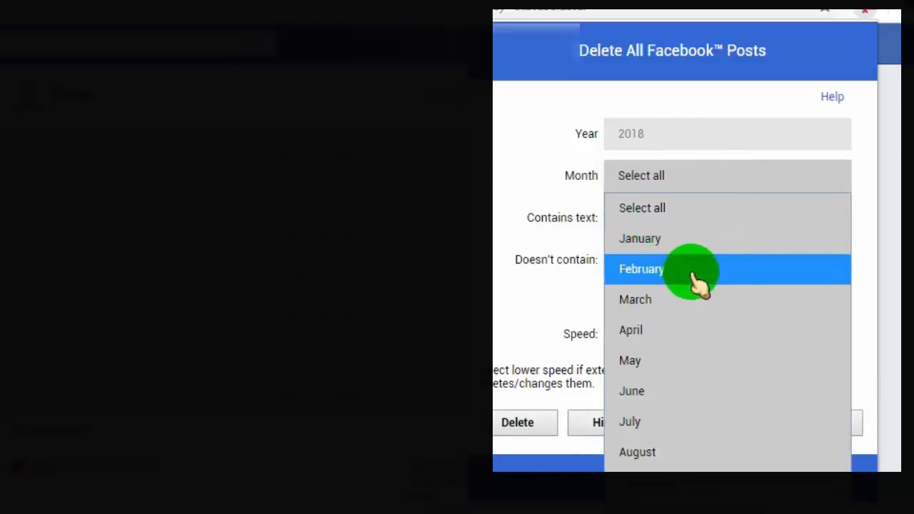
{"action": "left_click", "coordinate": [640, 269]}
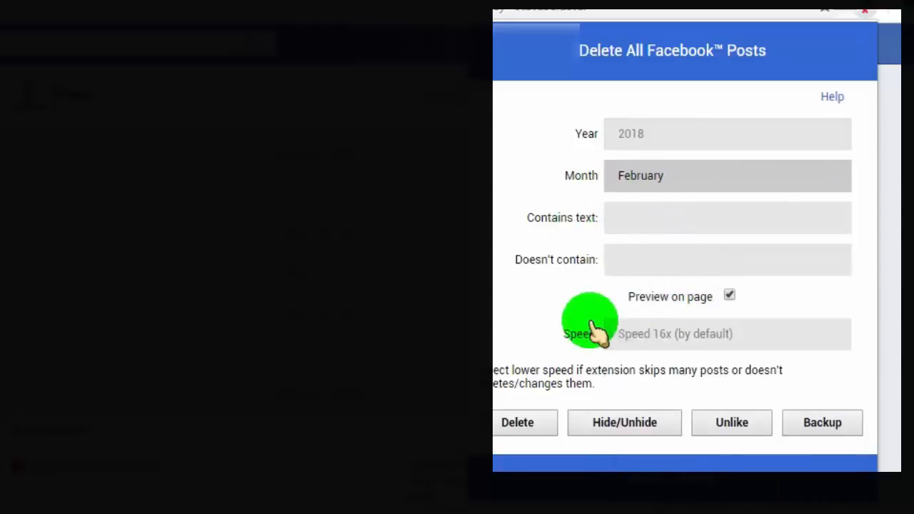
{"action": "mouse_move", "coordinate": [760, 357]}
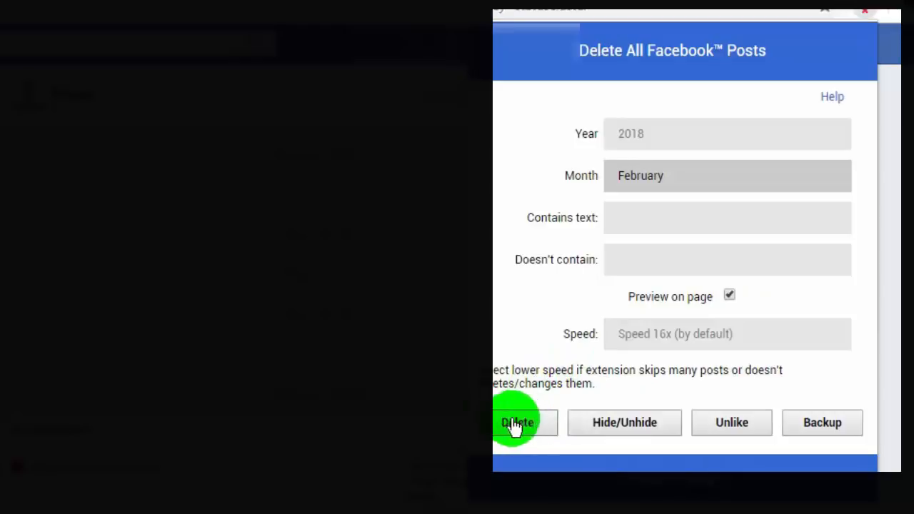
Start deleting the February 2018 posts and confirm with OK.
{"action": "left_click", "coordinate": [517, 422]}
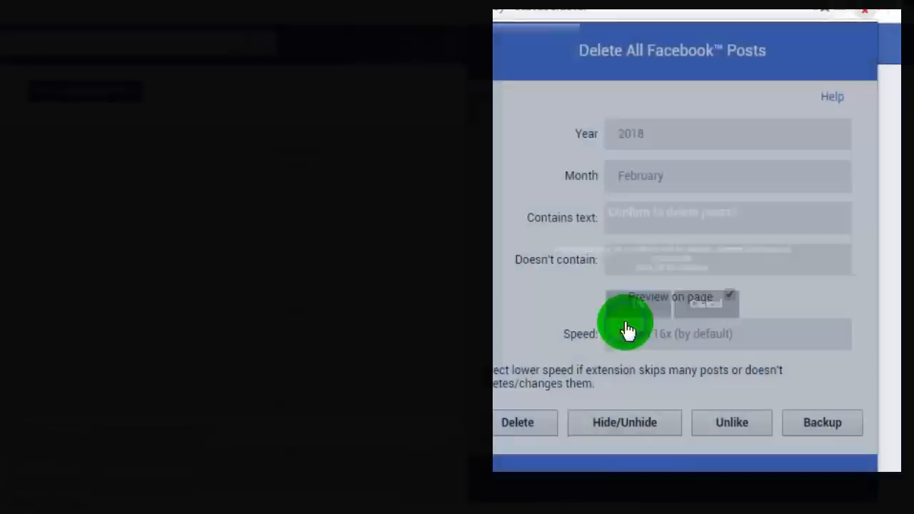
{"action": "left_click", "coordinate": [517, 423]}
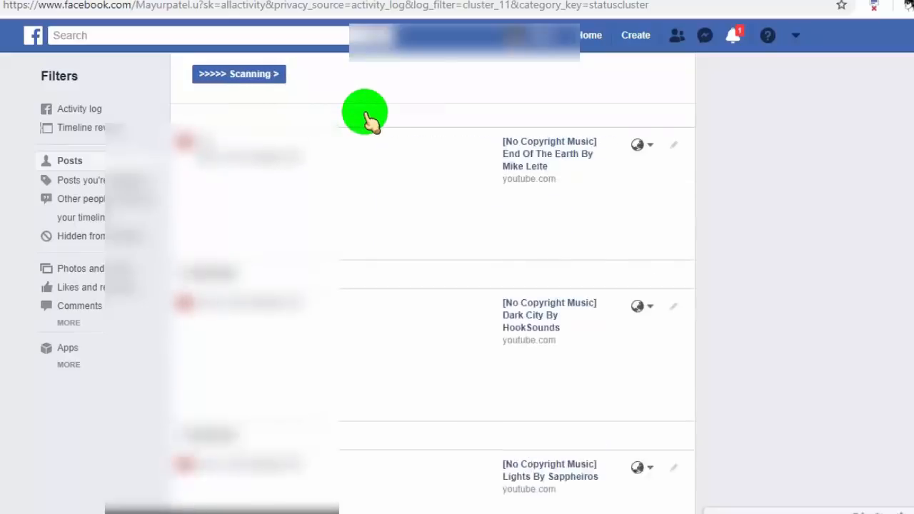
Confirm deleting the scanned posts on the activity log and scroll to see months now showing No posts.
{"action": "left_click", "coordinate": [238, 74]}
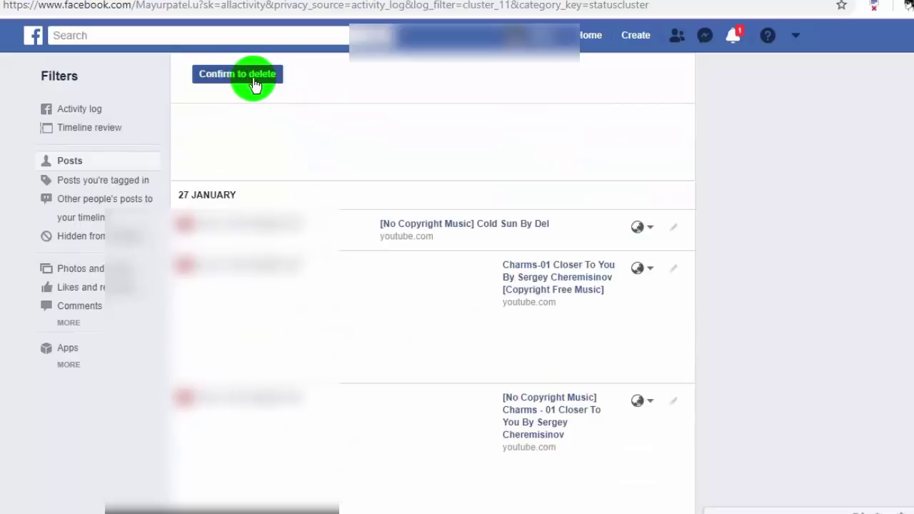
{"action": "left_click", "coordinate": [237, 75]}
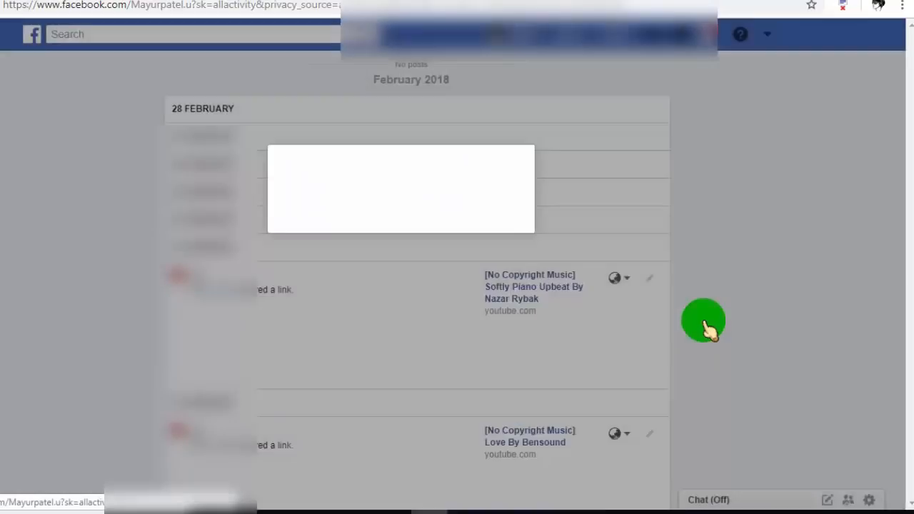
{"action": "scroll", "scroll_direction": "down", "scroll_amount": 3}
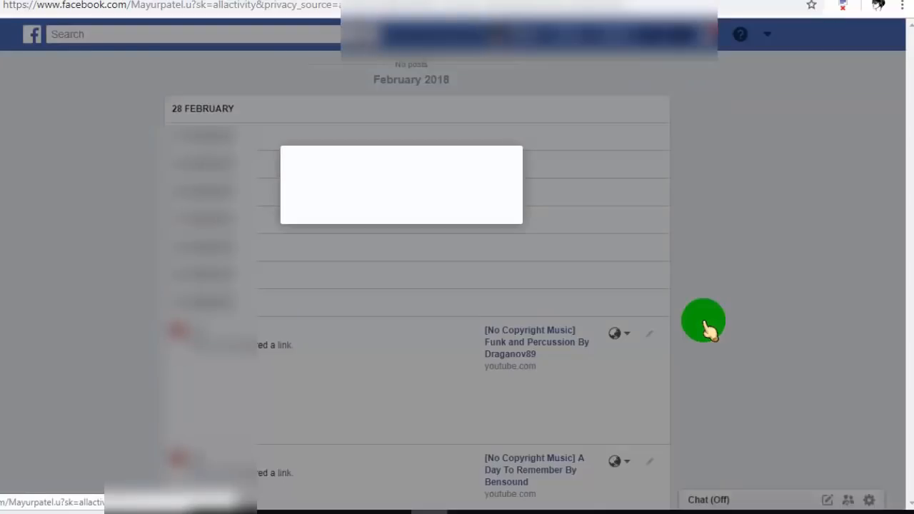
{"action": "scroll", "scroll_direction": "down", "scroll_amount": 3}
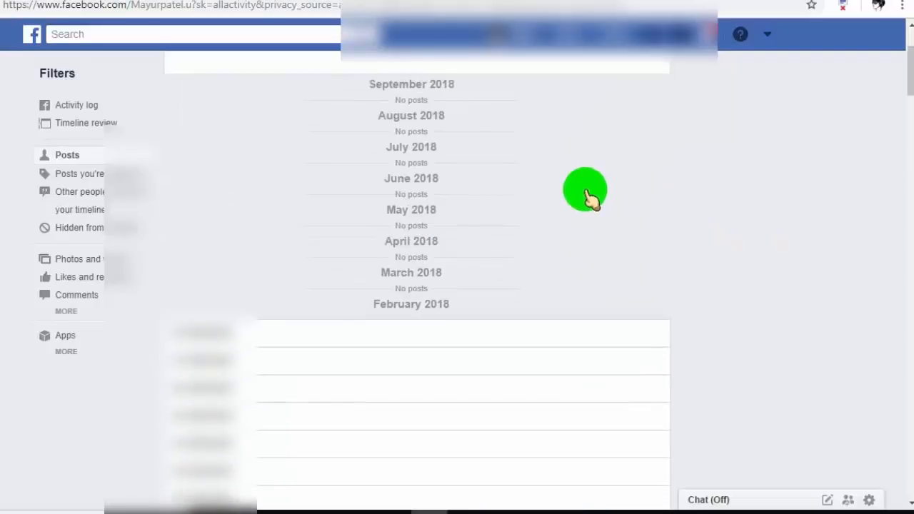
{"action": "scroll", "scroll_direction": "down", "scroll_amount": 3}
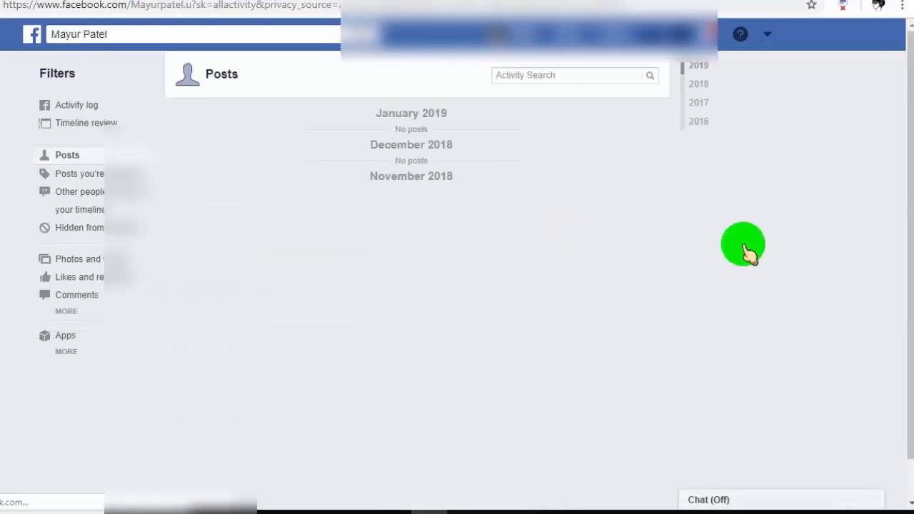
{"action": "scroll", "scroll_direction": "down", "scroll_amount": 3}
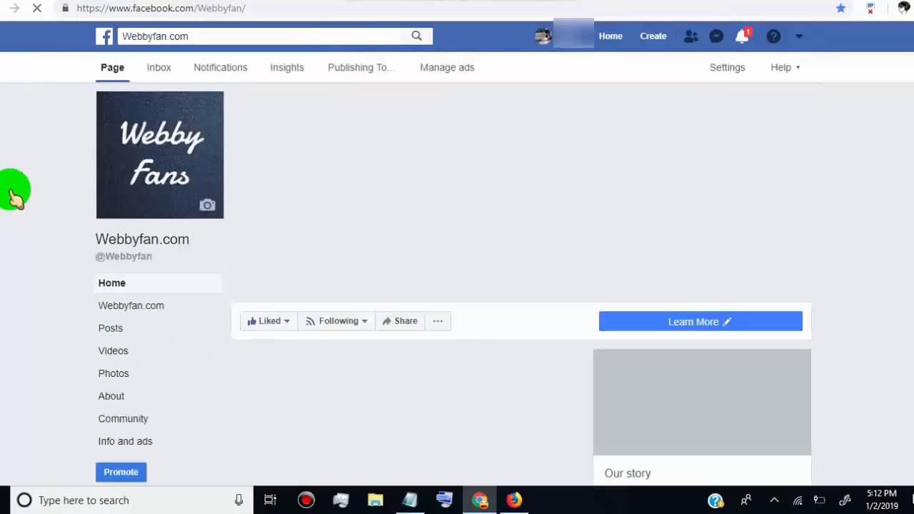
Open Publishing Tools on the Webbyfan.com Page to list its published posts.
{"action": "scroll", "scroll_direction": "down", "scroll_amount": 3}
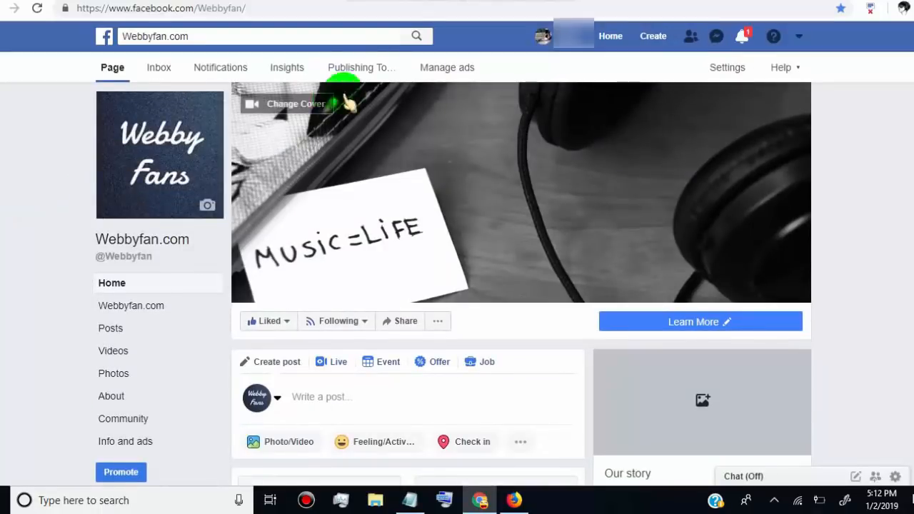
{"action": "mouse_move", "coordinate": [360, 67]}
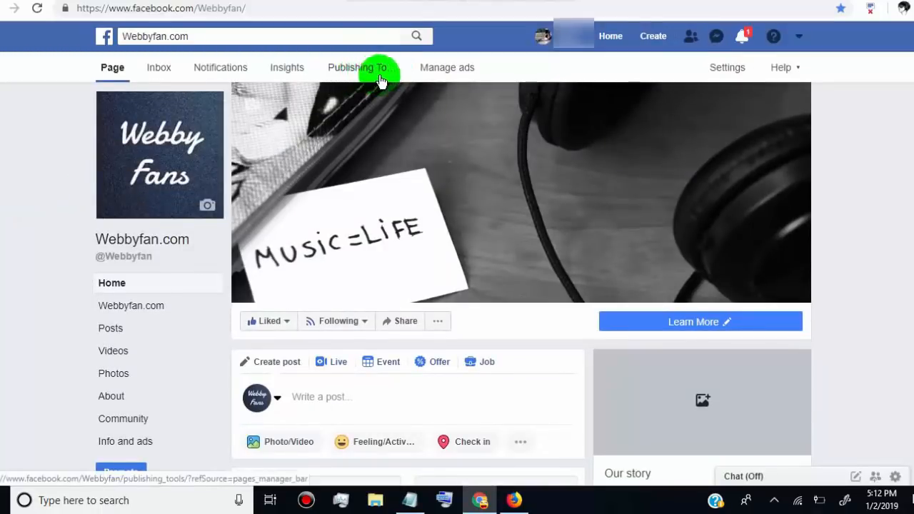
{"action": "mouse_move", "coordinate": [366, 67]}
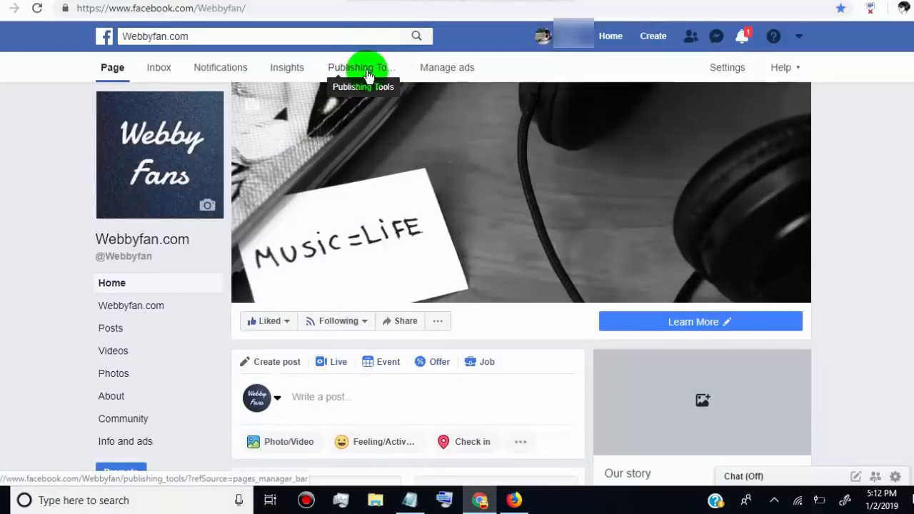
{"action": "left_click", "coordinate": [363, 67]}
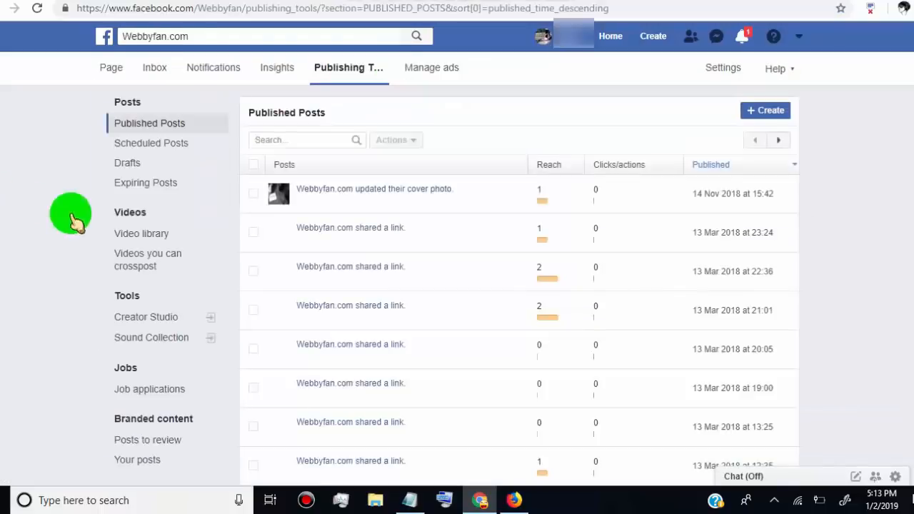
{"action": "mouse_move", "coordinate": [256, 170]}
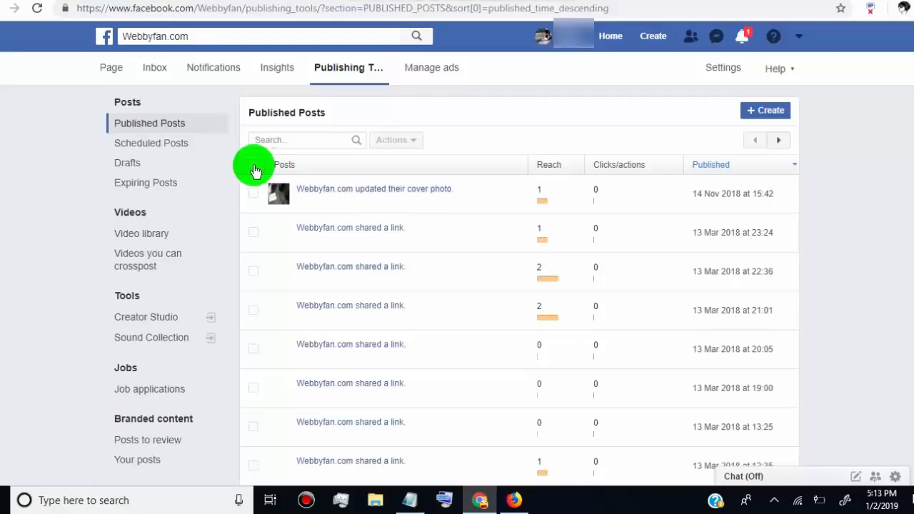
Select all listed Page posts and permanently delete the 24 selected via the Actions menu.
{"action": "left_click", "coordinate": [254, 164]}
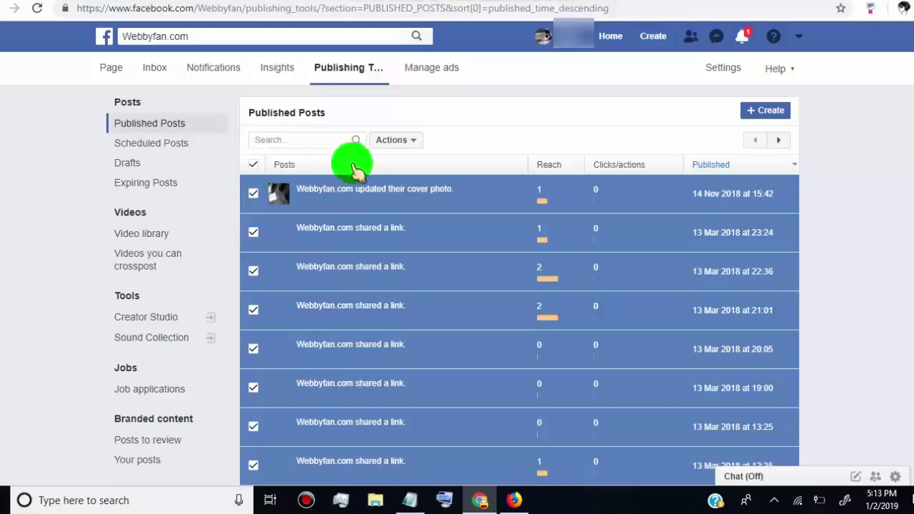
{"action": "mouse_move", "coordinate": [506, 185]}
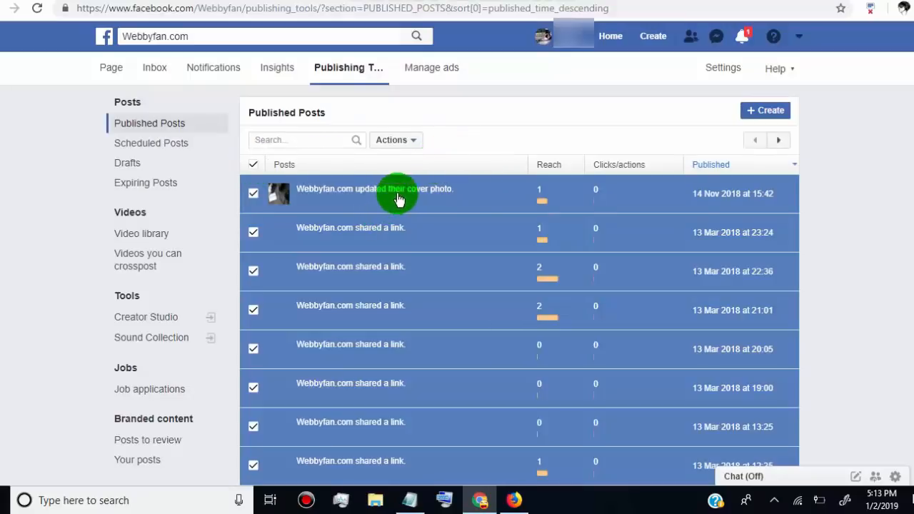
{"action": "mouse_move", "coordinate": [424, 200]}
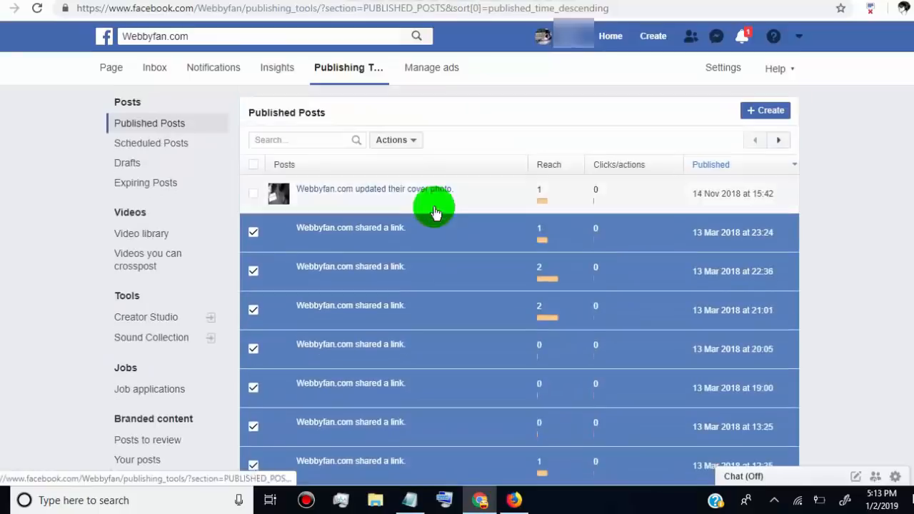
{"action": "mouse_move", "coordinate": [420, 206]}
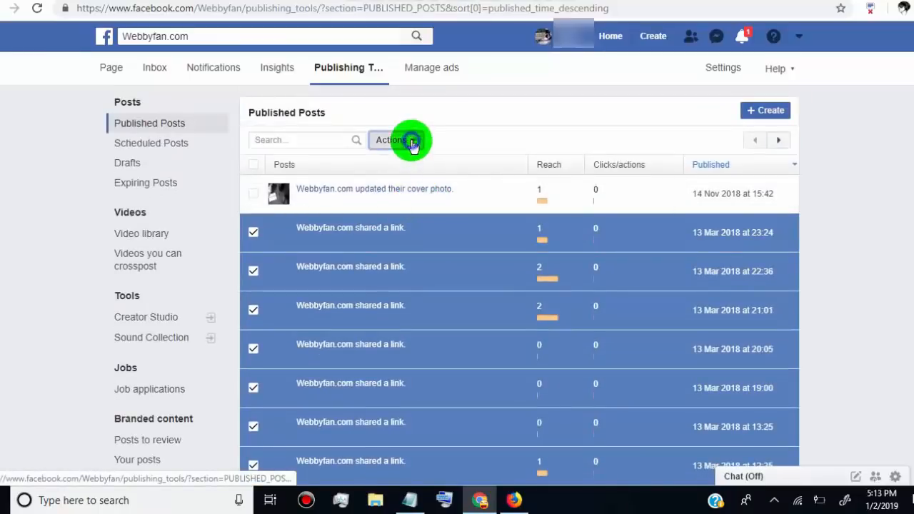
{"action": "left_click", "coordinate": [394, 140]}
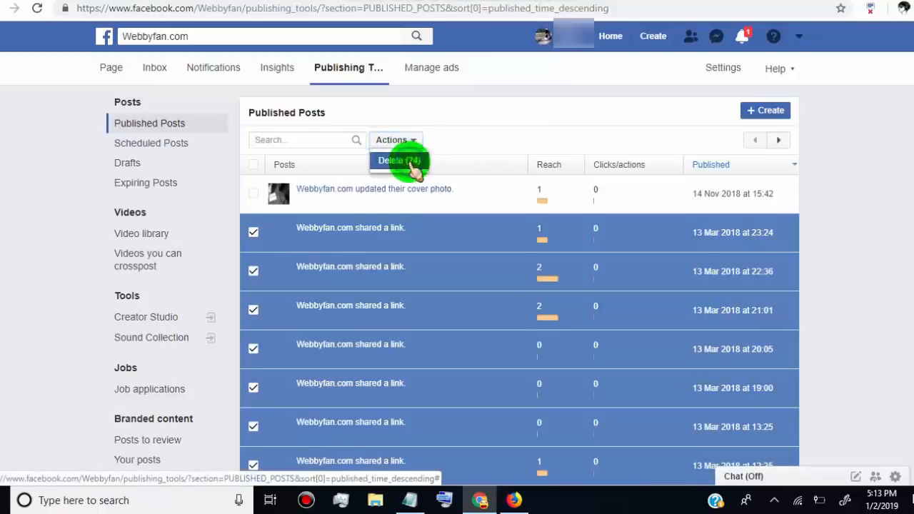
{"action": "left_click", "coordinate": [399, 160]}
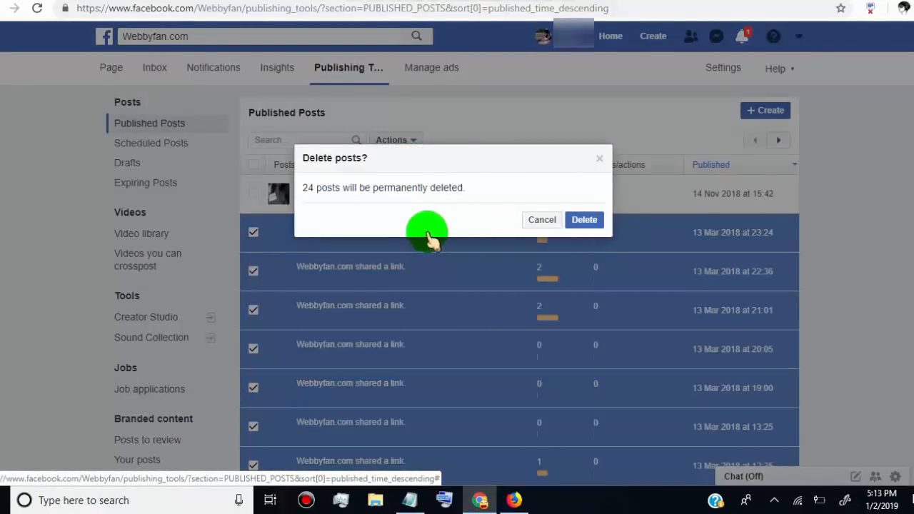
{"action": "mouse_move", "coordinate": [584, 220]}
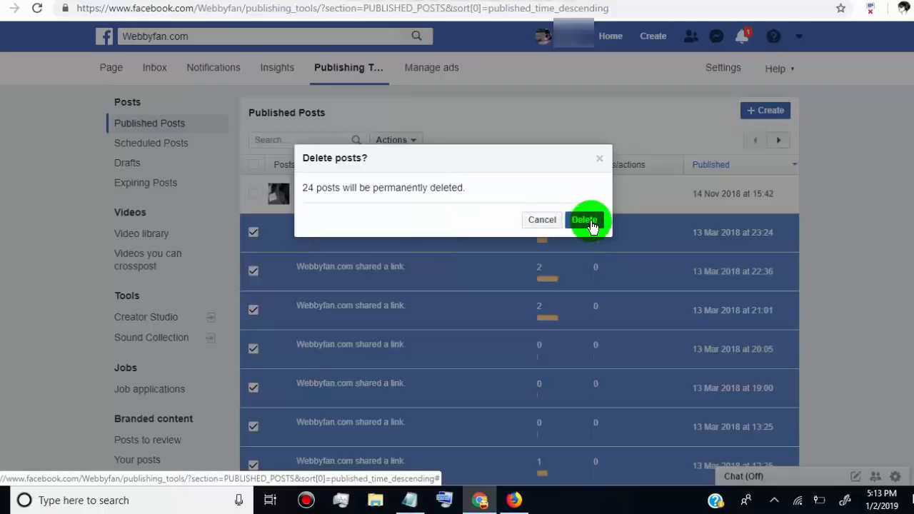
{"action": "left_click", "coordinate": [585, 220]}
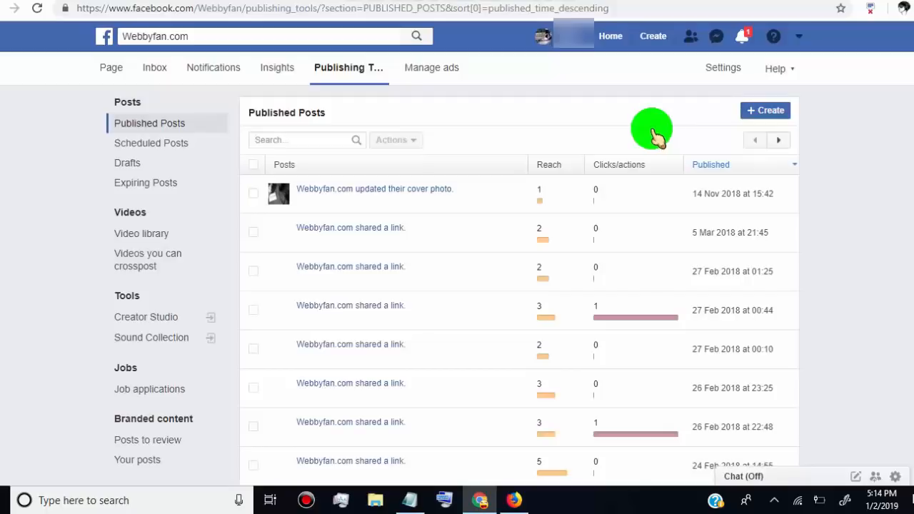
{"action": "mouse_move", "coordinate": [284, 448]}
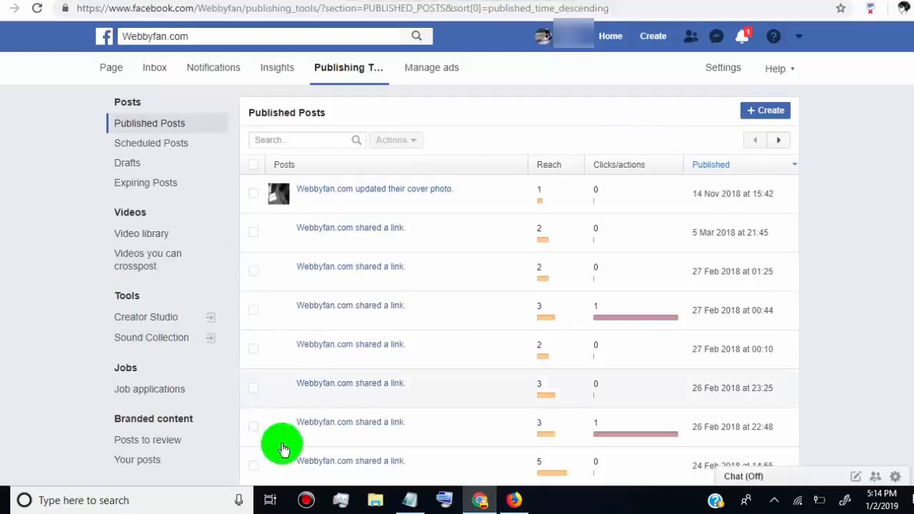
{"action": "mouse_move", "coordinate": [451, 218]}
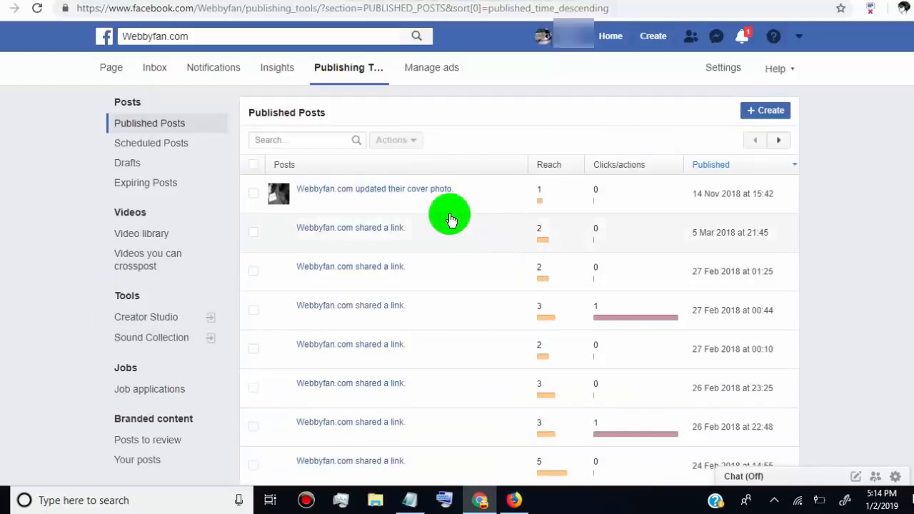
{"action": "mouse_move", "coordinate": [37, 13]}
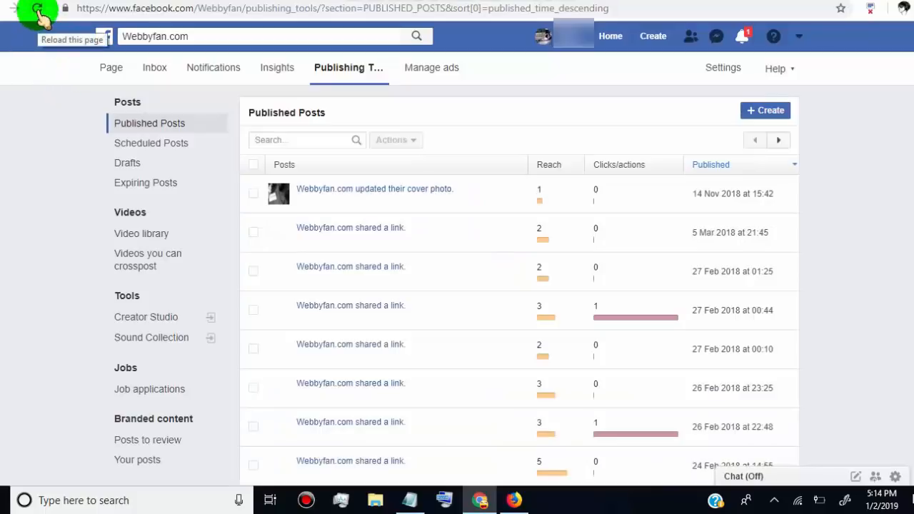
{"action": "mouse_move", "coordinate": [28, 179]}
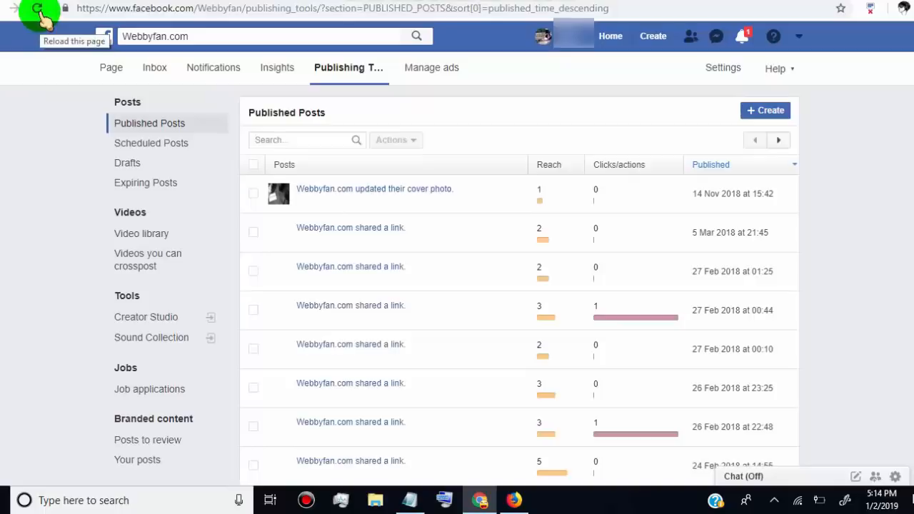
{"action": "mouse_move", "coordinate": [255, 171]}
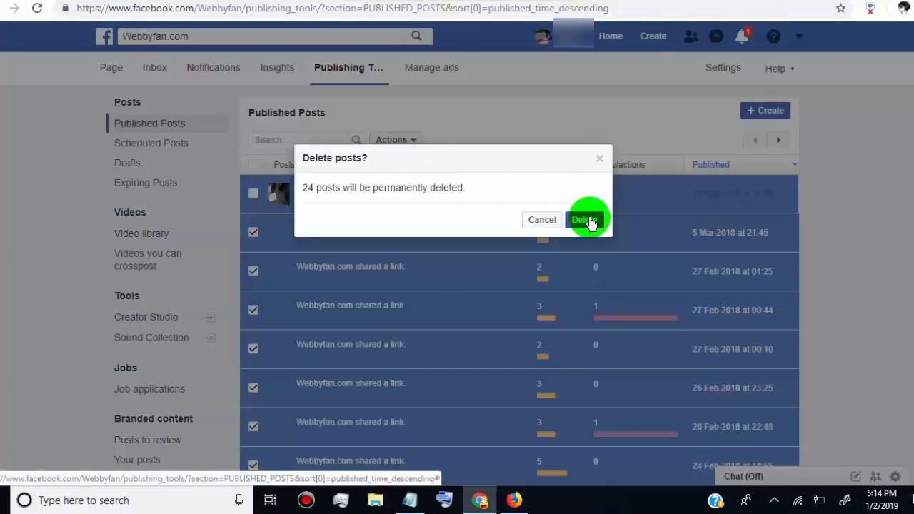
Confirm deleting the previous batch, then select all posts except the cover photo and delete them.
{"action": "left_click", "coordinate": [584, 220]}
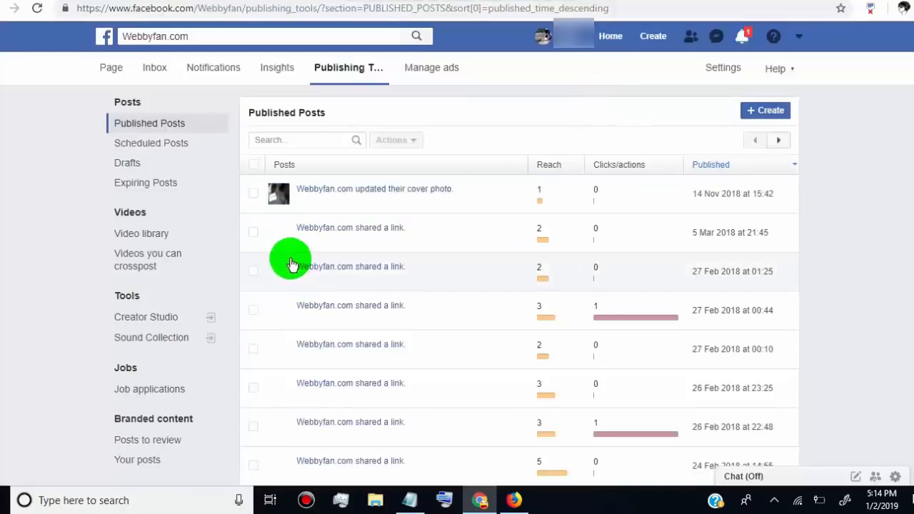
{"action": "left_click", "coordinate": [254, 164]}
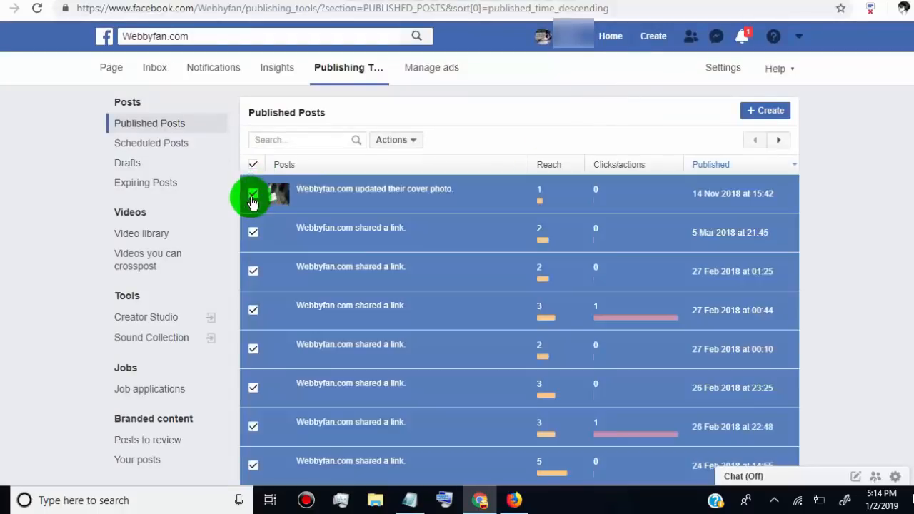
{"action": "left_click", "coordinate": [254, 194]}
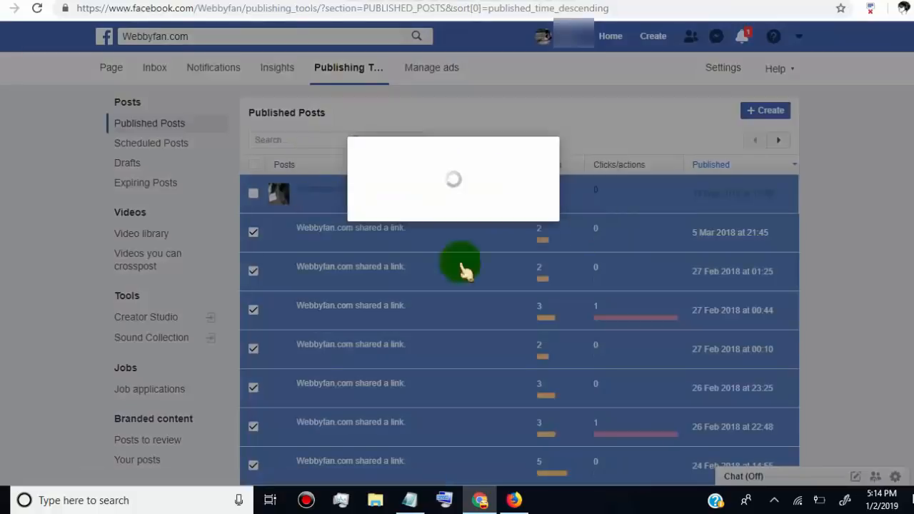
{"action": "mouse_move", "coordinate": [528, 283]}
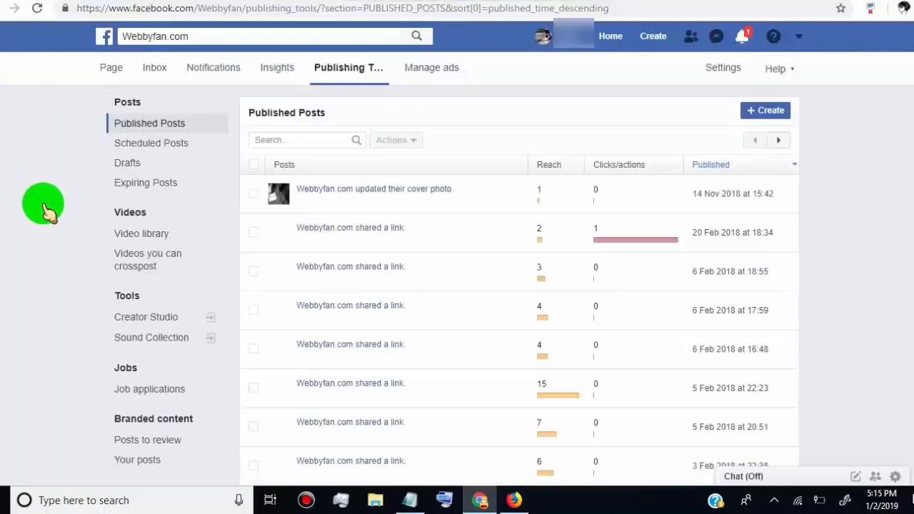
{"action": "left_click", "coordinate": [396, 140]}
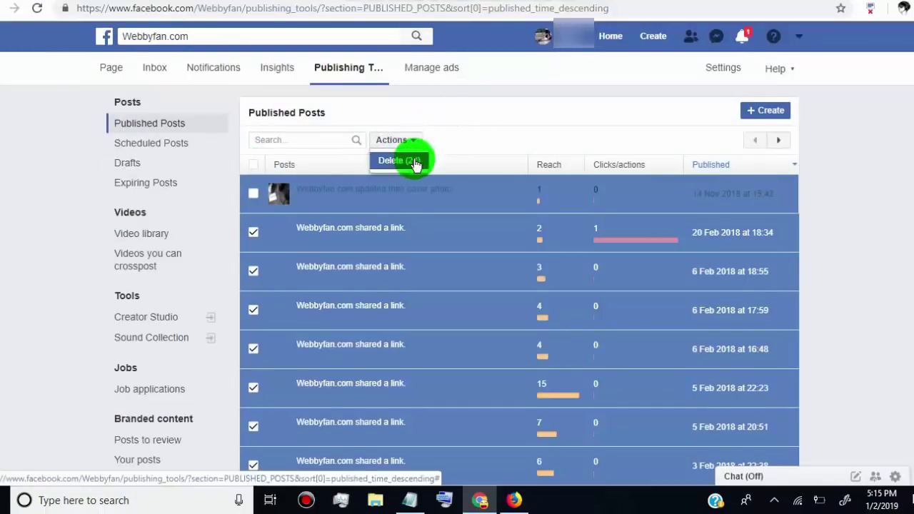
{"action": "left_click", "coordinate": [398, 160]}
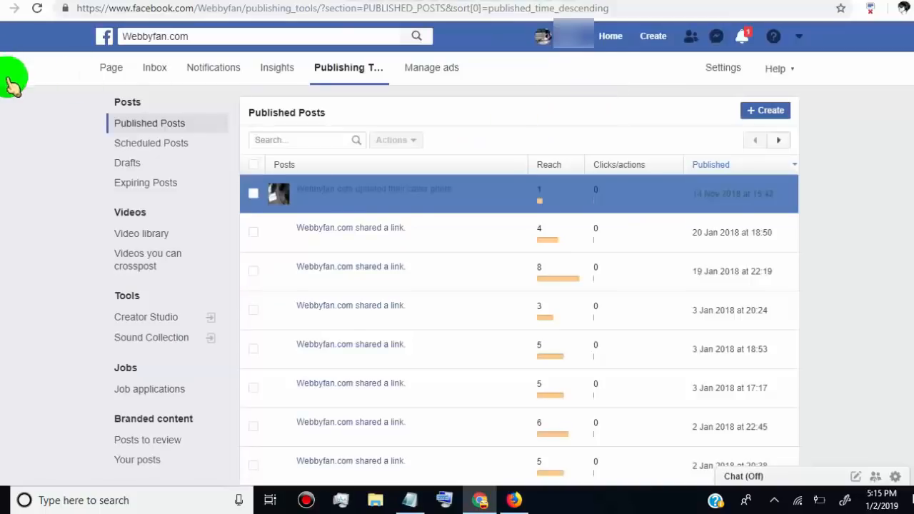